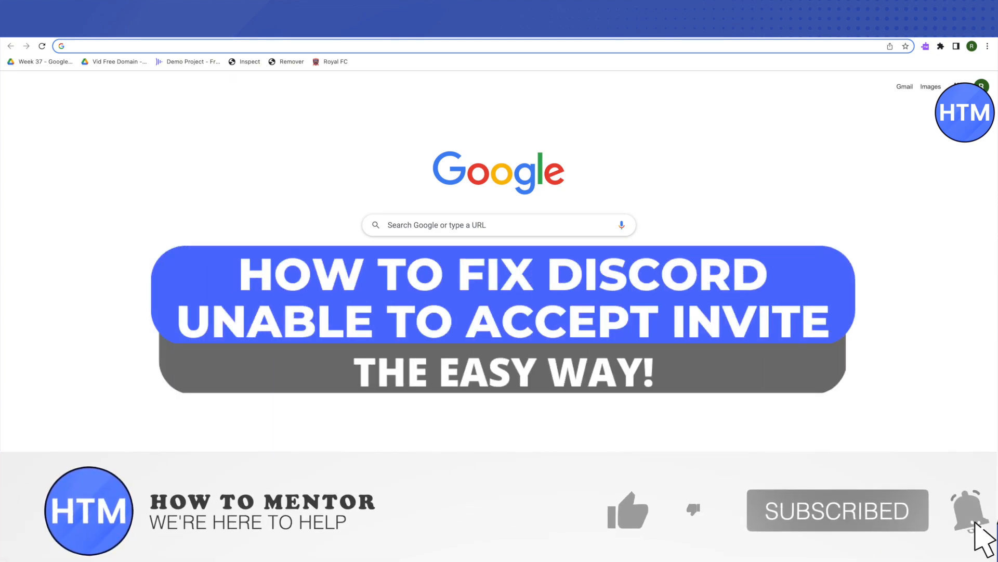
Step: Reach Chrome Settings from the three-dot menu to get to Privacy and security
{"action": "left_click", "coordinate": [628, 510]}
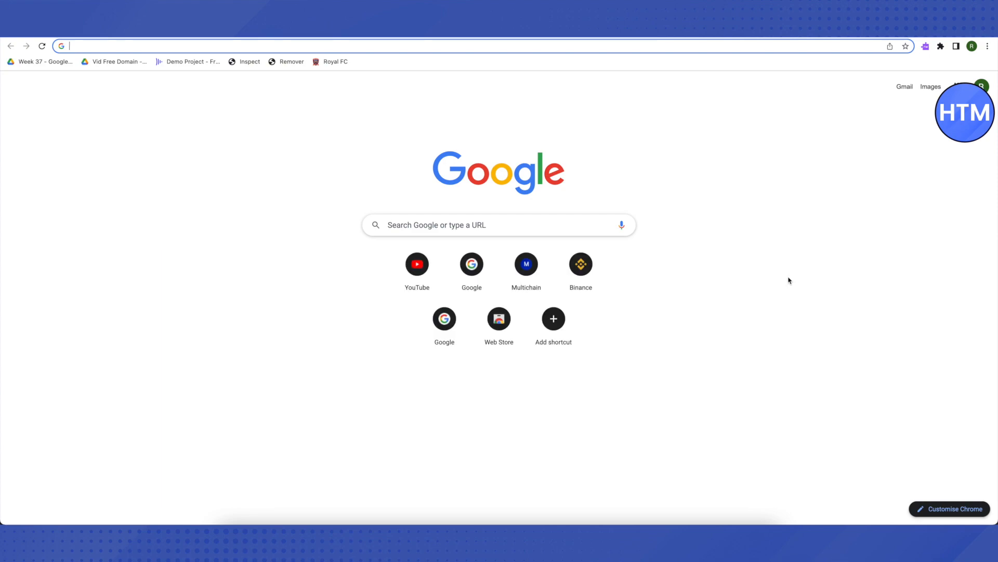
{"action": "mouse_move", "coordinate": [781, 270]}
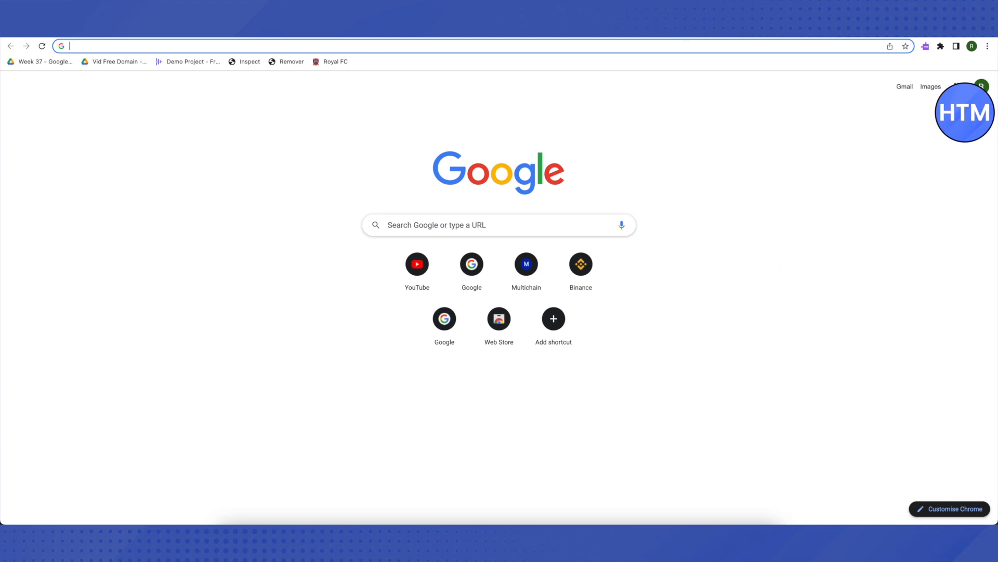
{"action": "left_click", "coordinate": [988, 46]}
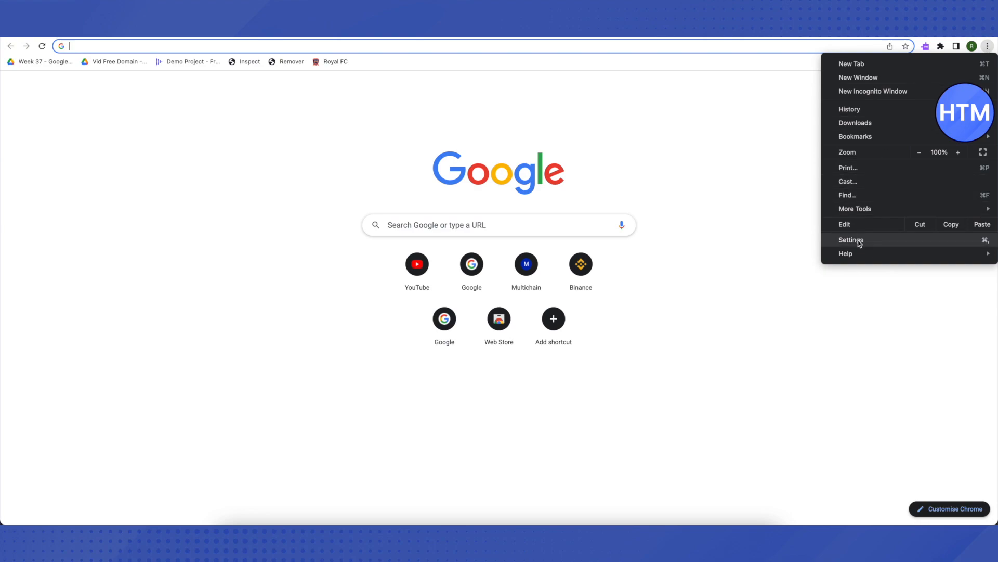
{"action": "left_click", "coordinate": [852, 239]}
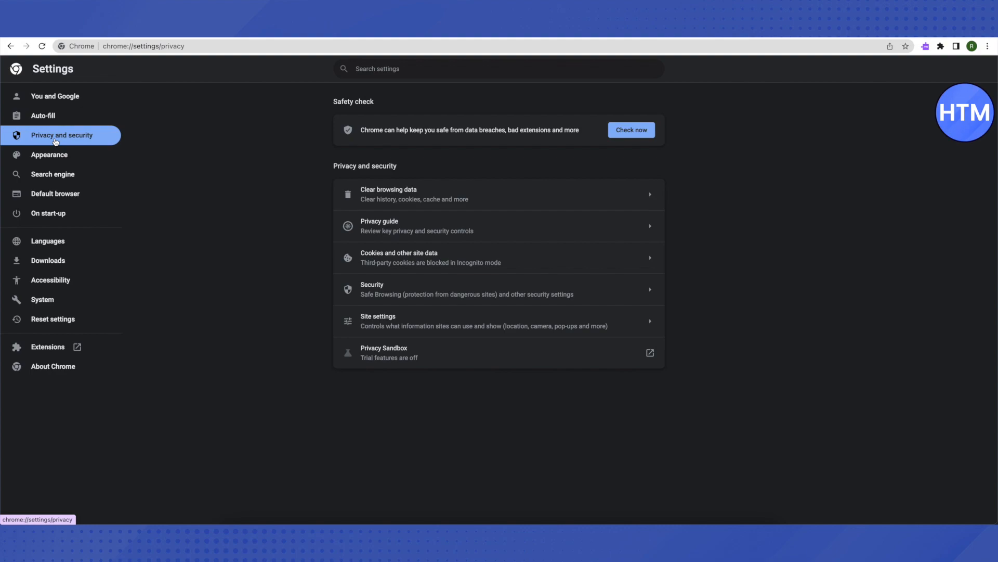
{"action": "mouse_move", "coordinate": [413, 203]}
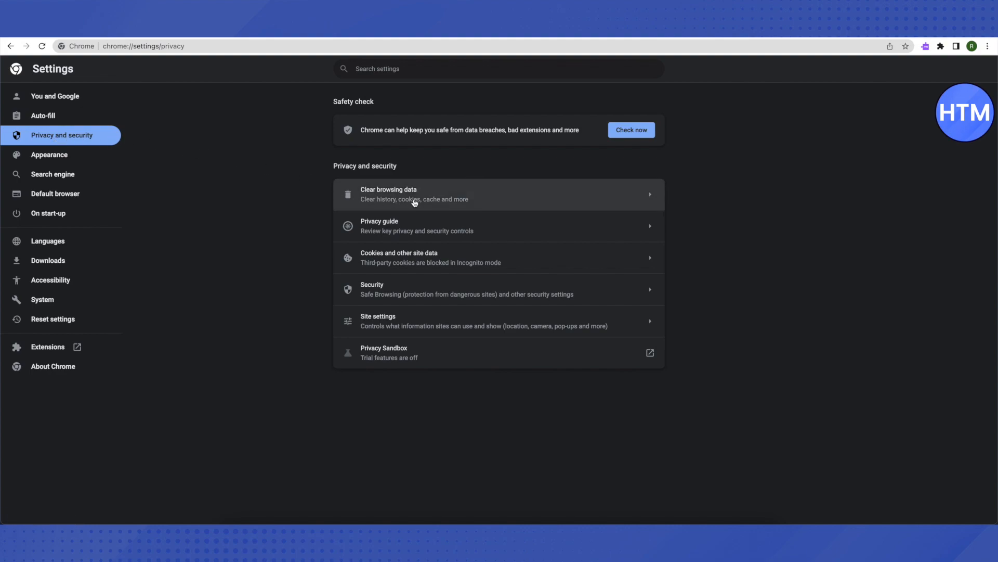
{"action": "mouse_move", "coordinate": [432, 202]}
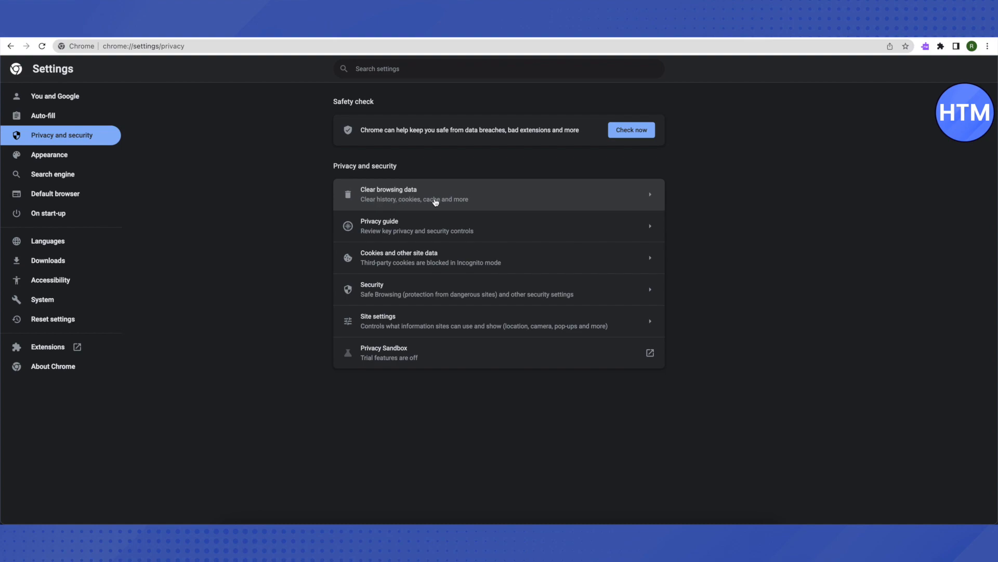
{"action": "mouse_move", "coordinate": [476, 197]}
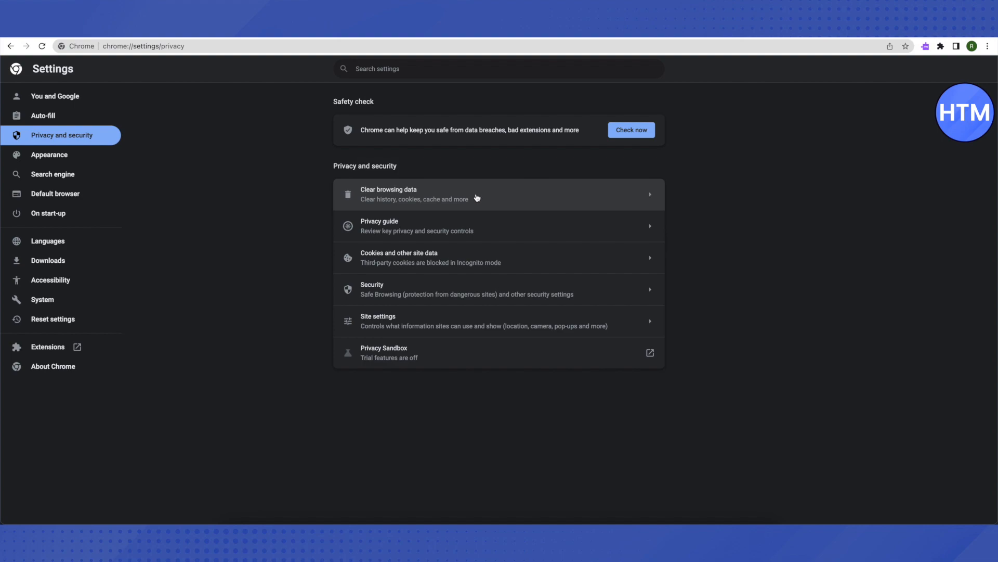
{"action": "mouse_move", "coordinate": [476, 198]}
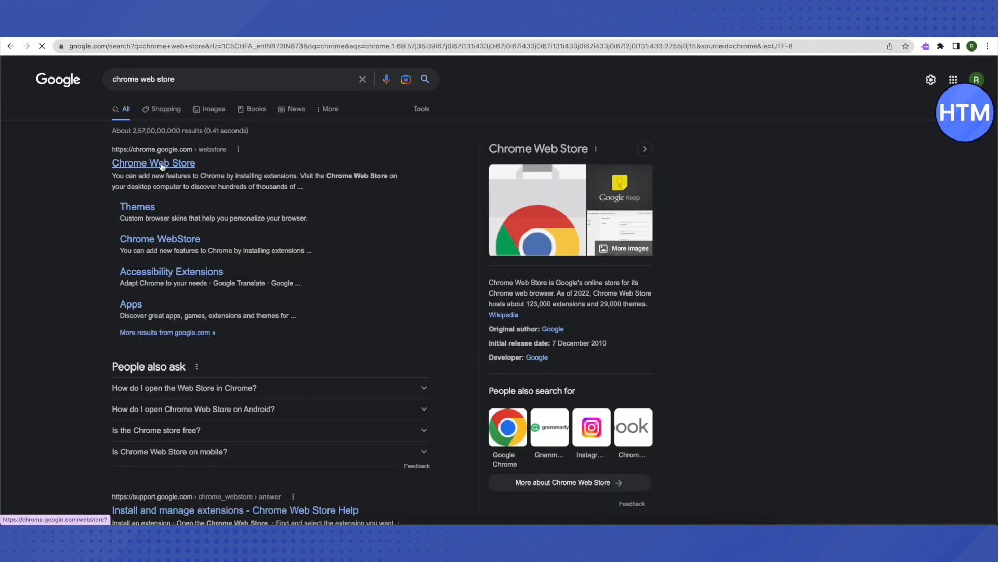
Step: Search the Chrome Web Store for 'zenmate' to list the ZenMate VPN extensions
{"action": "left_click", "coordinate": [153, 163]}
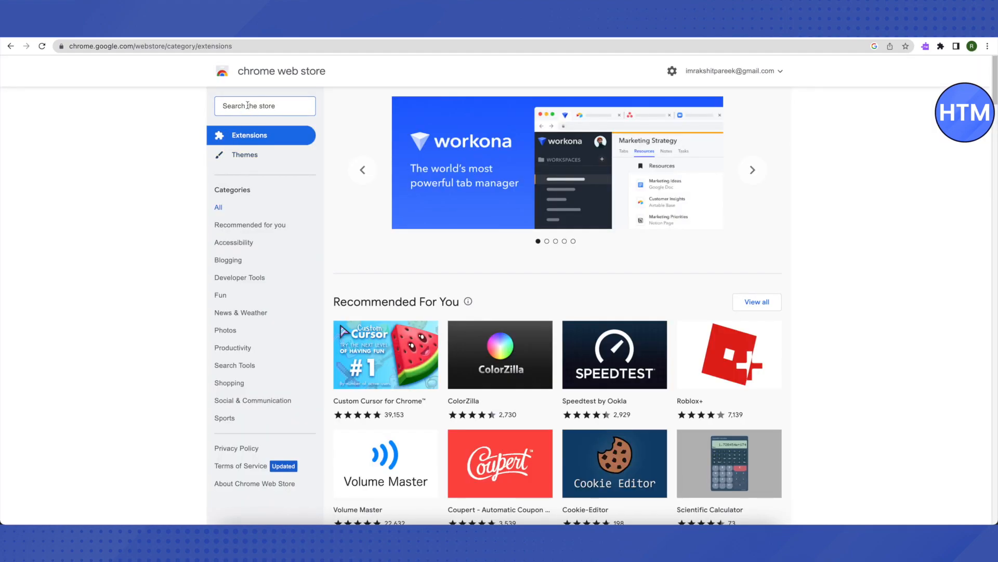
{"action": "type", "text": "zenmate"}
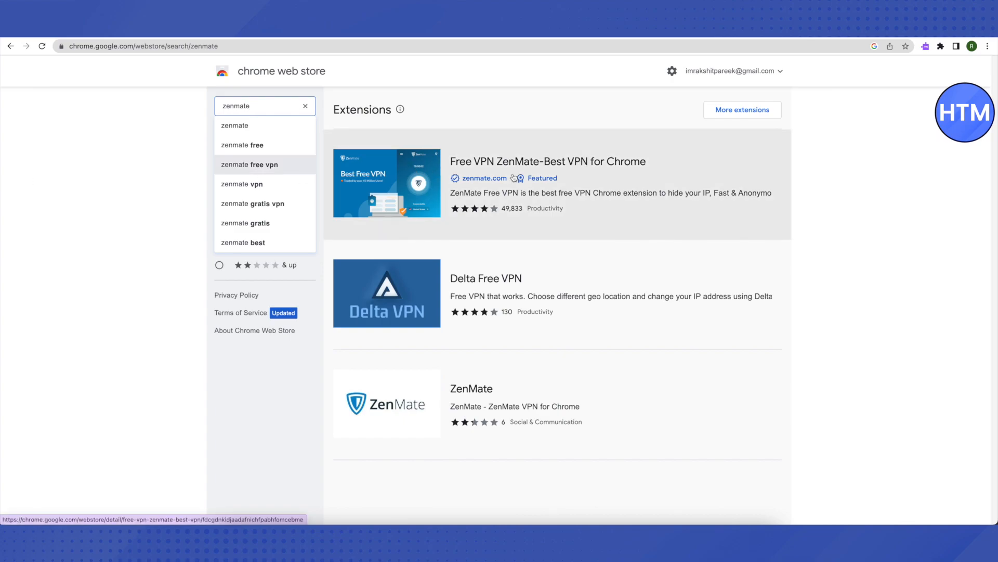
{"action": "mouse_move", "coordinate": [528, 178]}
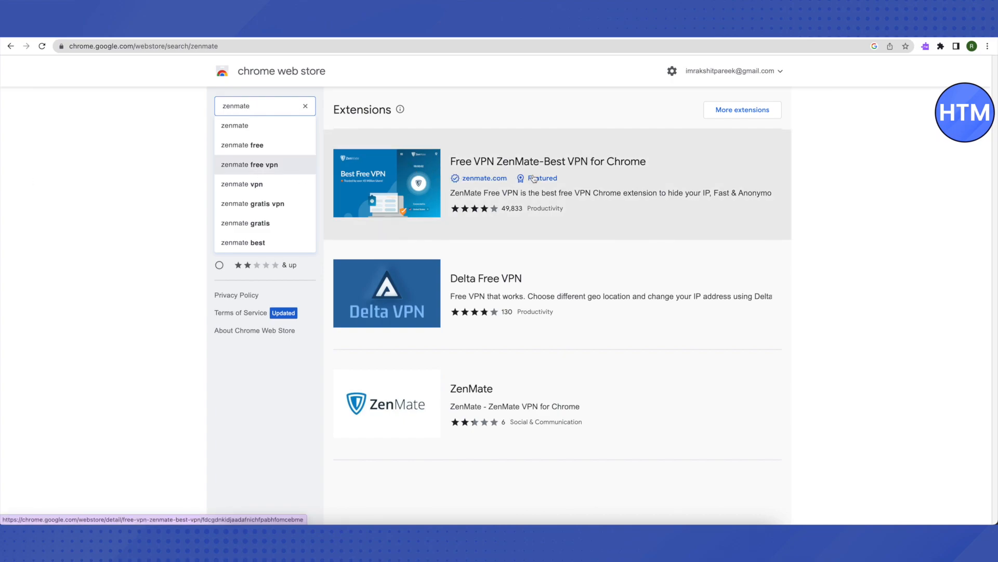